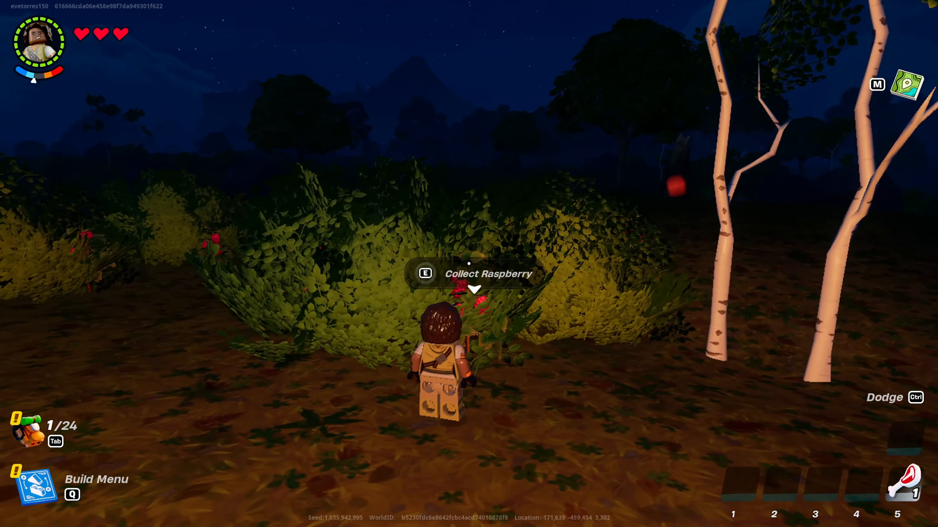
# - Leave LEGO Fortnite and go to the Personalization page in Windows Settings
pyautogui.press('e')
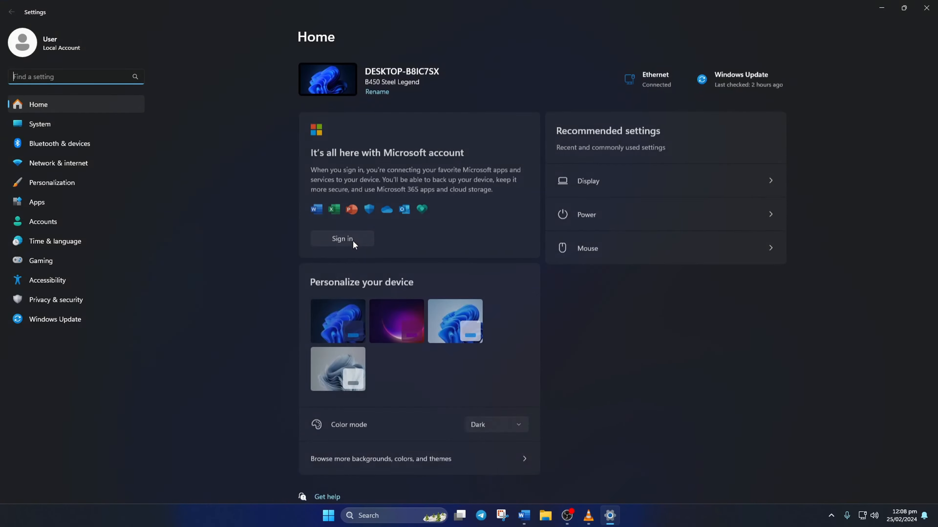
pyautogui.click(52, 182)
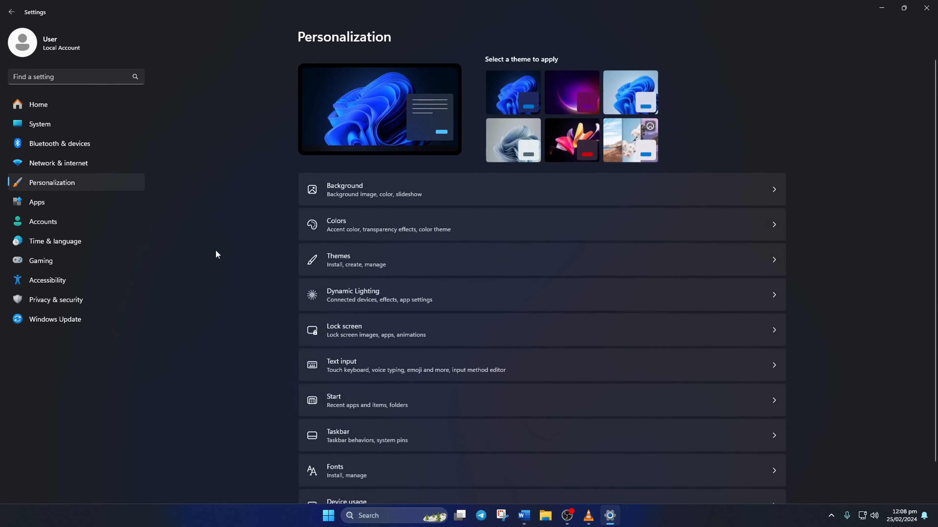
pyautogui.moveTo(305, 431)
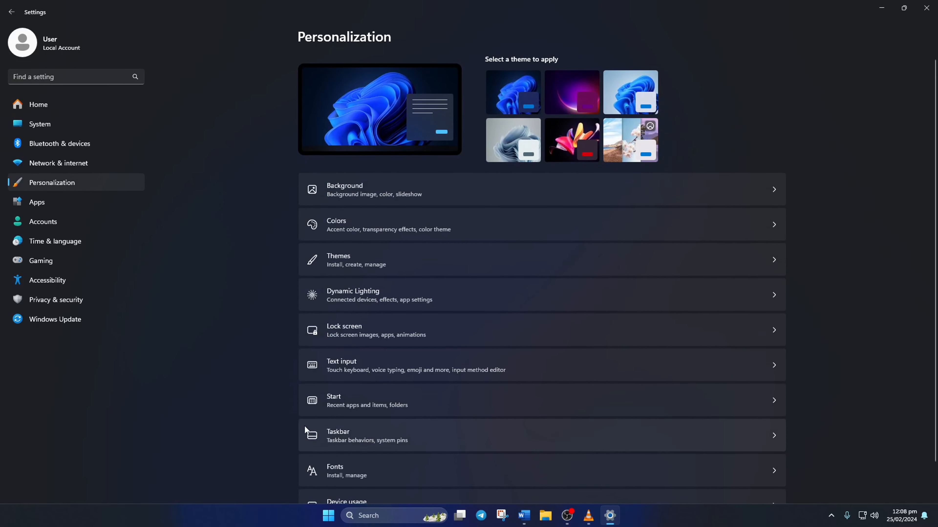
# - Go to the Taskbar settings page under Personalization
pyautogui.click(338, 435)
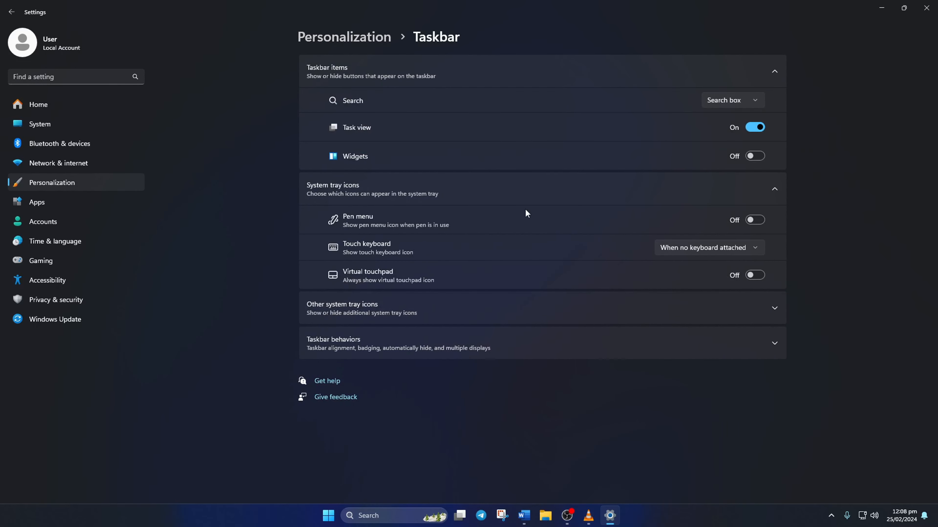
pyautogui.moveTo(719, 89)
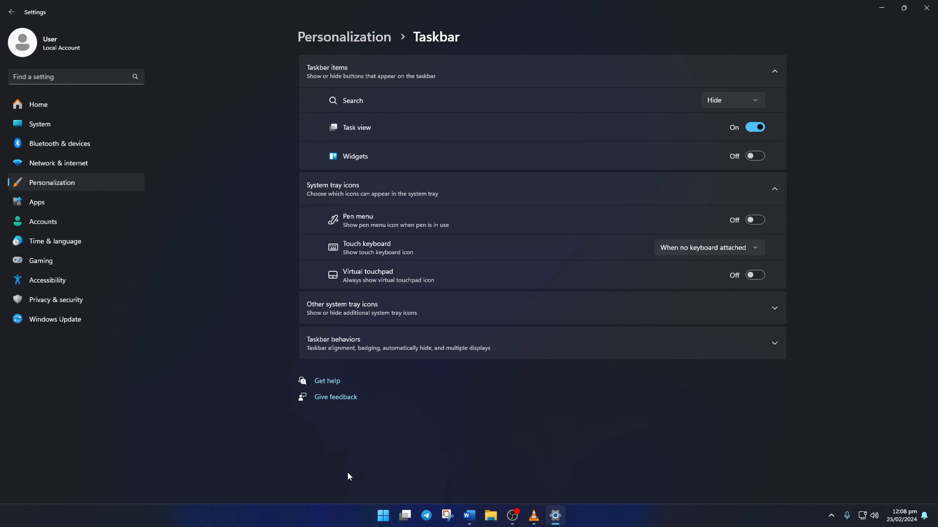
pyautogui.moveTo(797, 42)
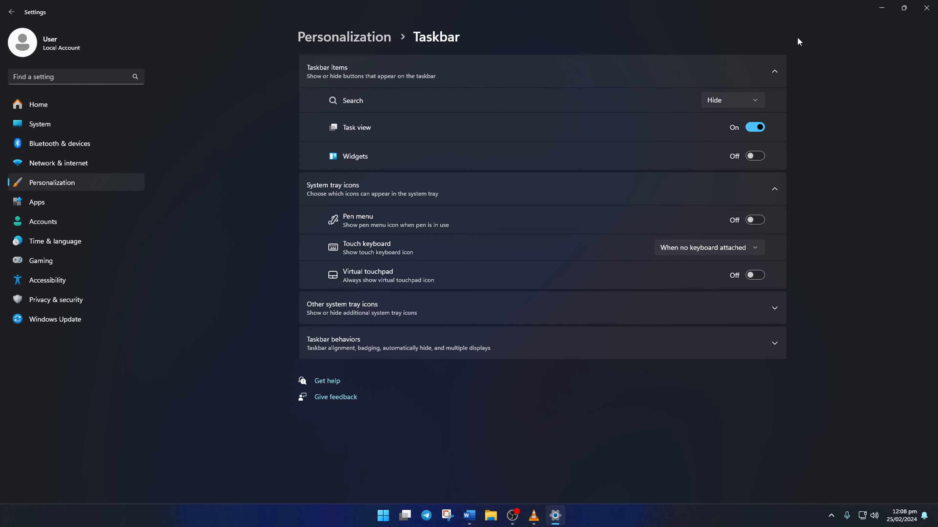
# - Set taskbar Search to icon only, then back to the full Search box
pyautogui.click(732, 99)
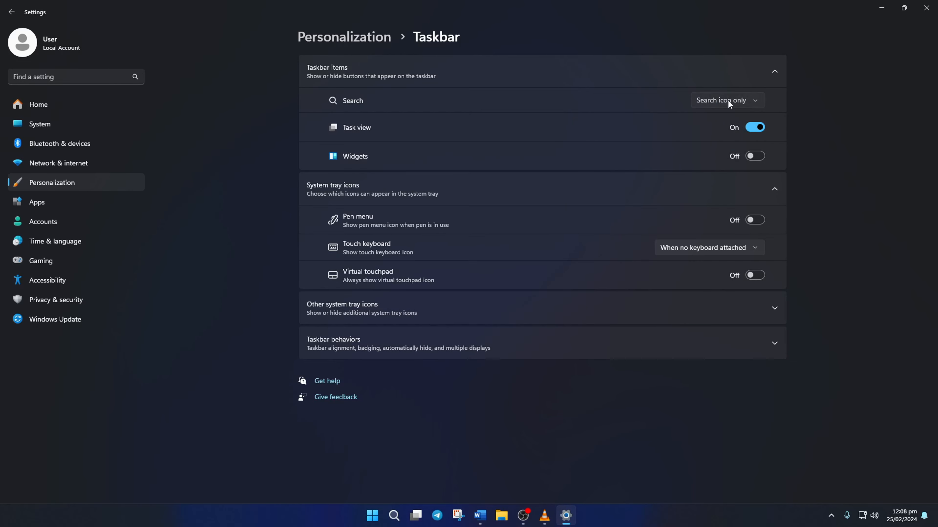
pyautogui.click(727, 99)
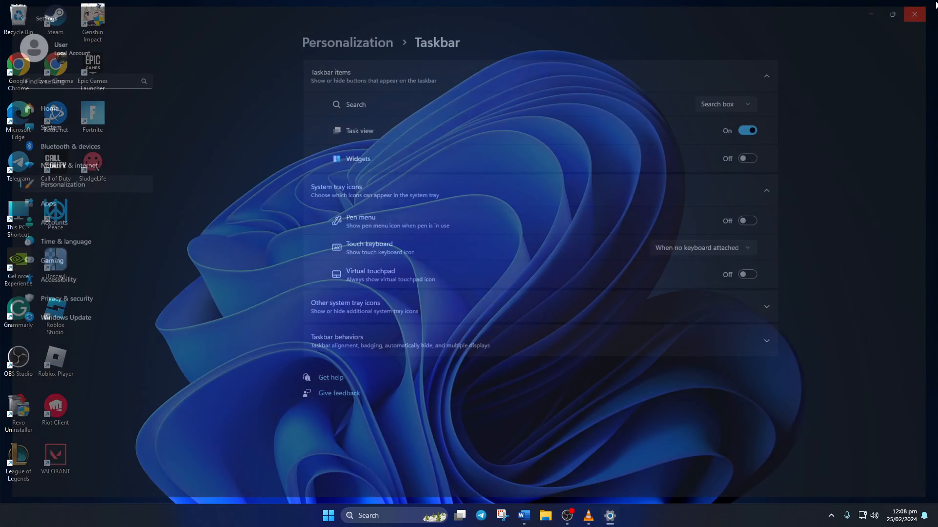
# - Close the Settings window, returning to the desktop with the full search box
pyautogui.click(914, 14)
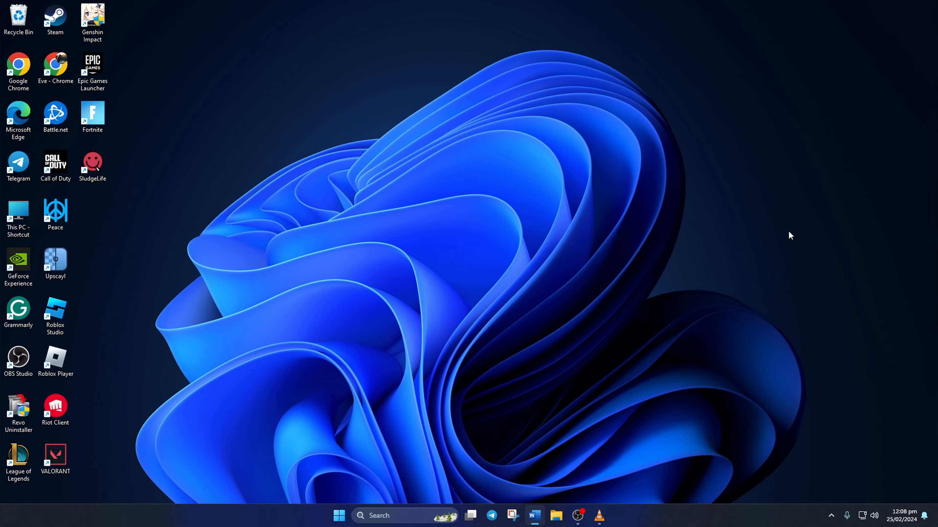